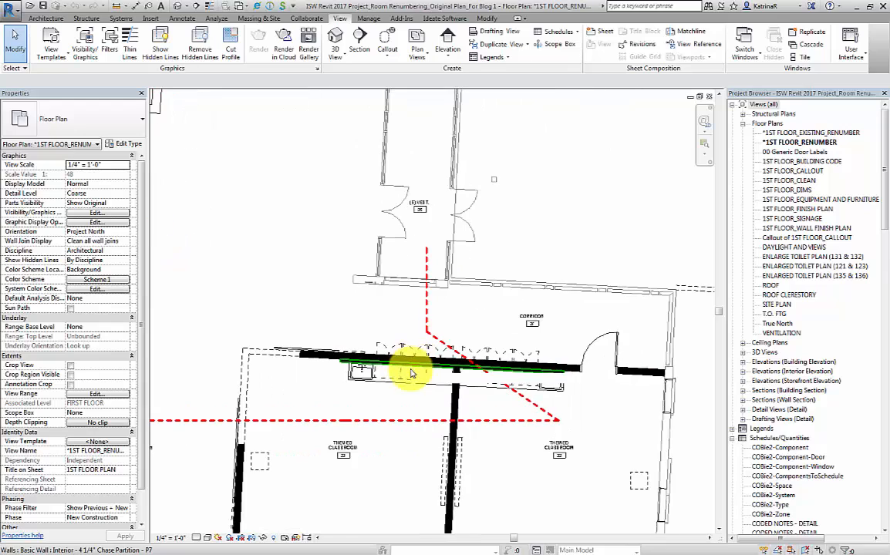
mouse_move(408, 369)
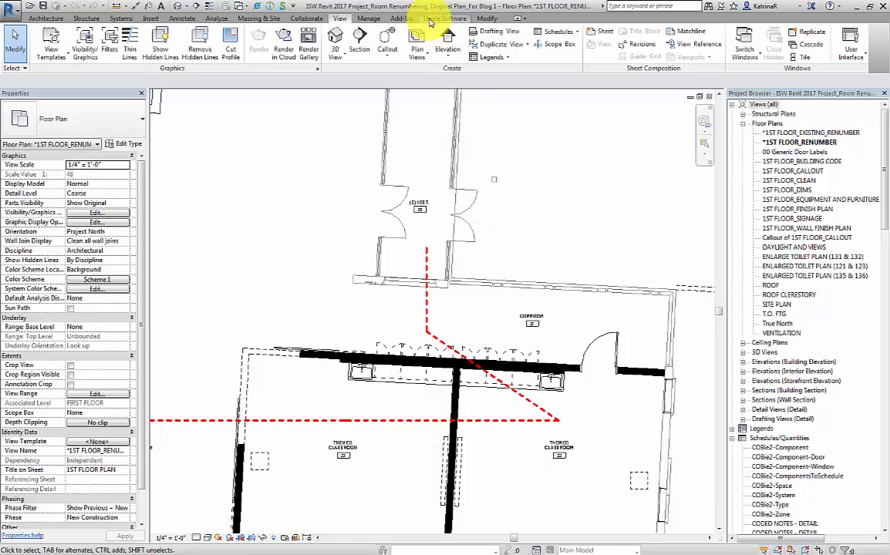
Show the Ideate Software add-in commands on the ribbon
click(444, 19)
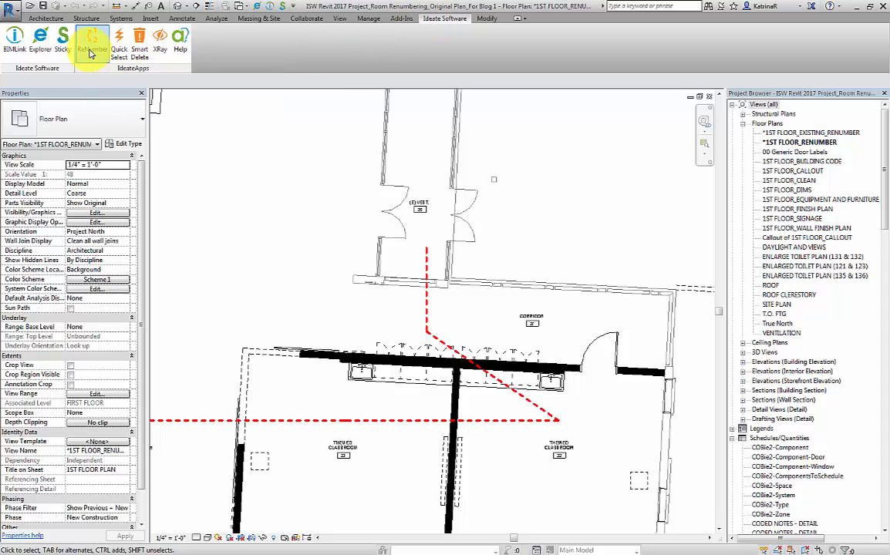
Launch Ideate ReNumber and review its Manage Options, including the IdeatePath line style
click(93, 38)
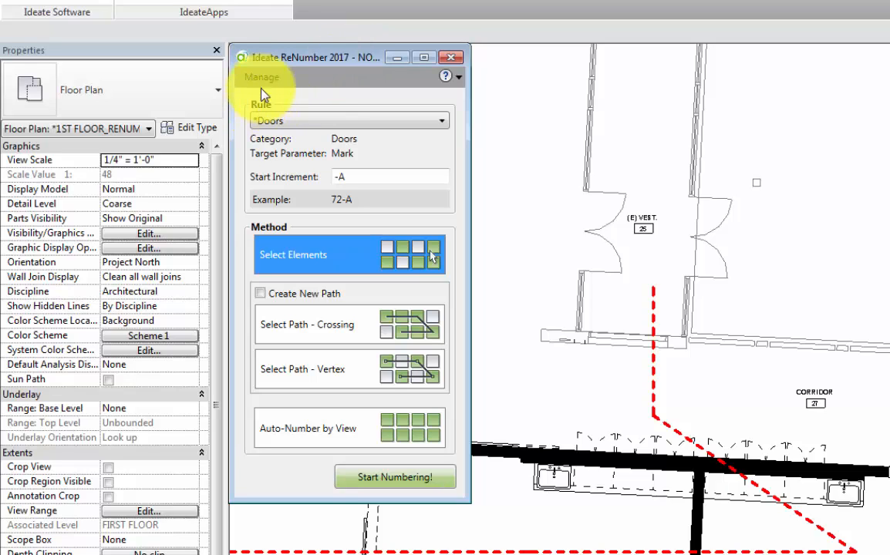
click(262, 77)
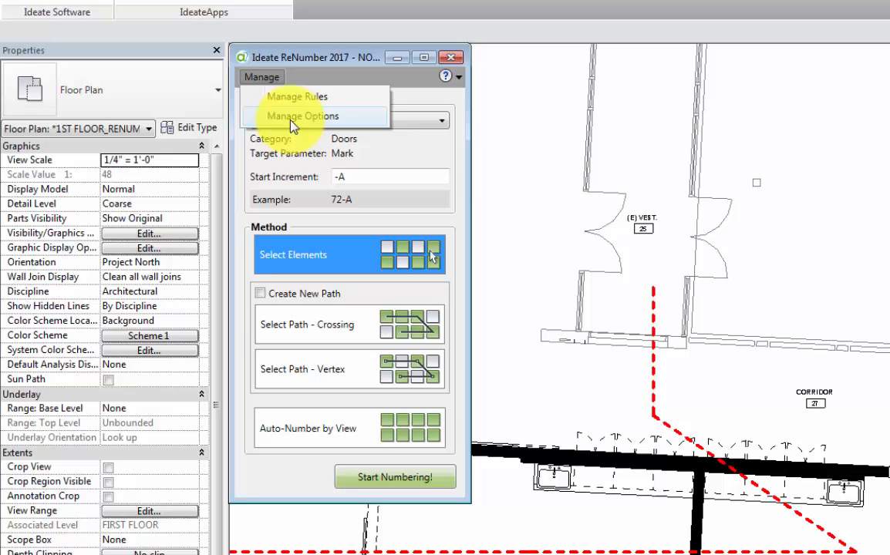
click(302, 116)
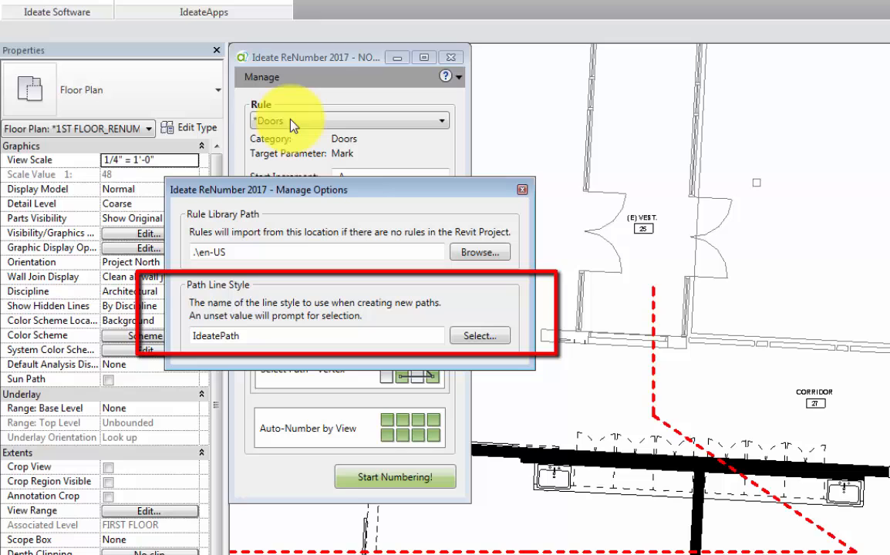
click(521, 189)
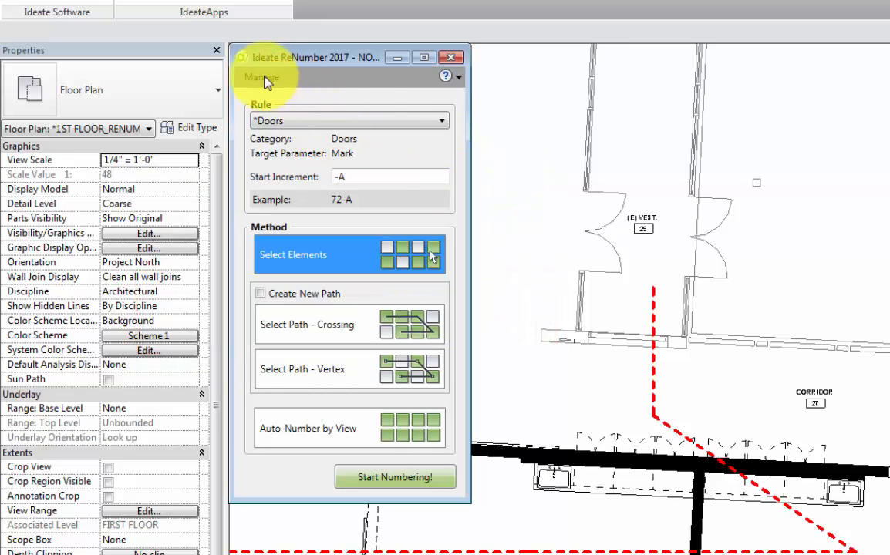
List the saved rules and inspect the *Rooms rule's Level Prefix plus NUM definition without changes
click(262, 77)
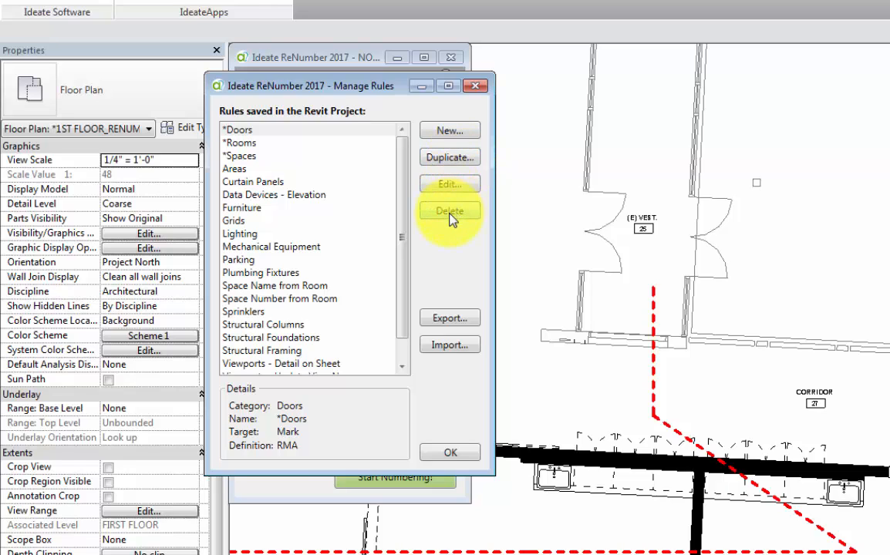
mouse_move(450, 317)
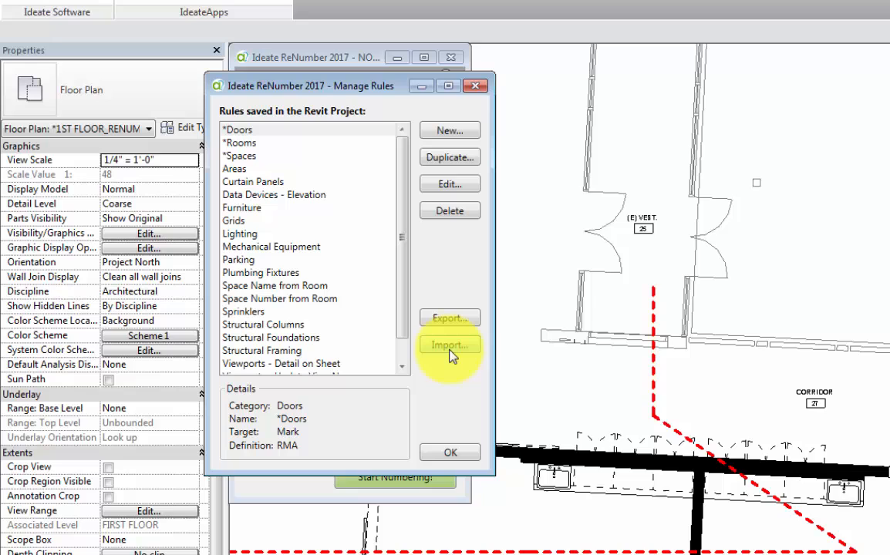
mouse_move(408, 234)
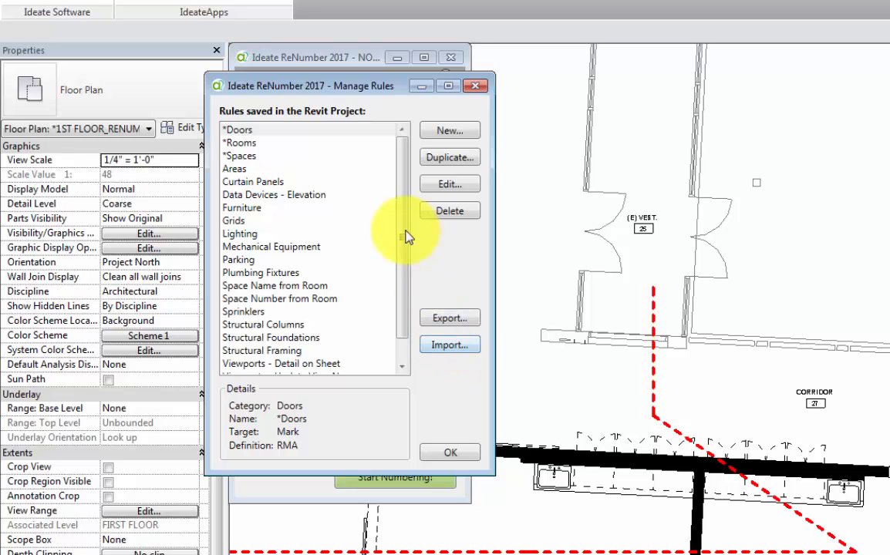
click(240, 142)
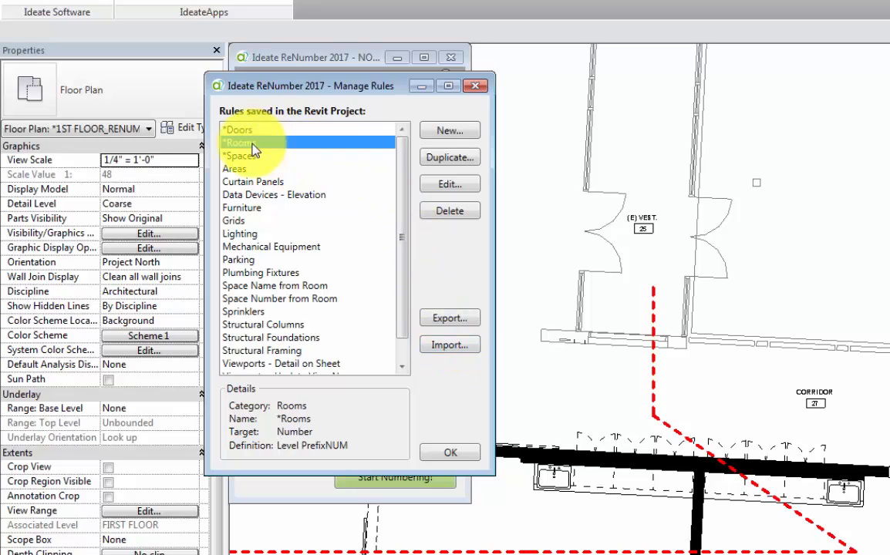
click(449, 183)
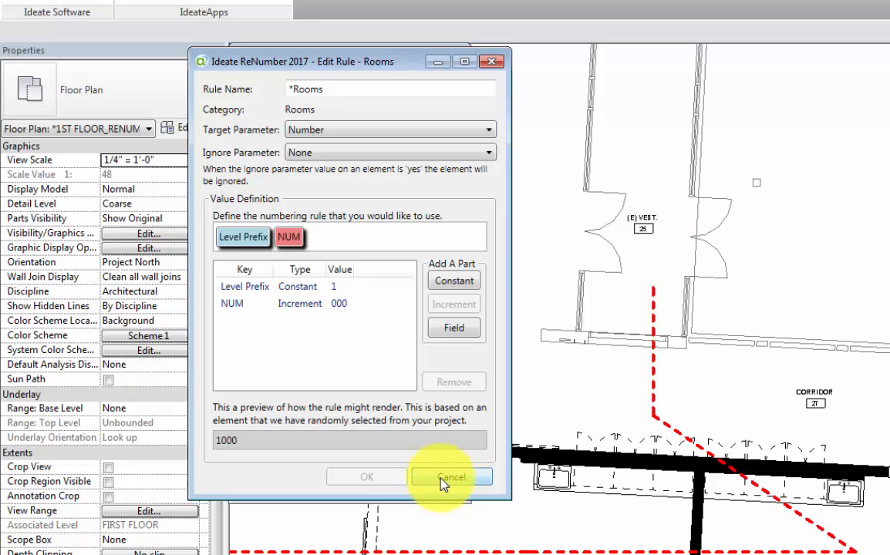
click(451, 476)
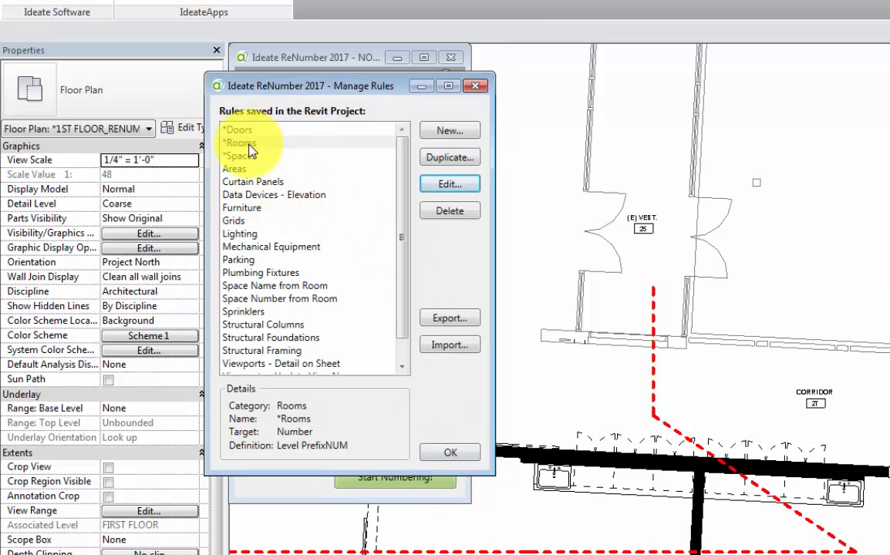
click(246, 142)
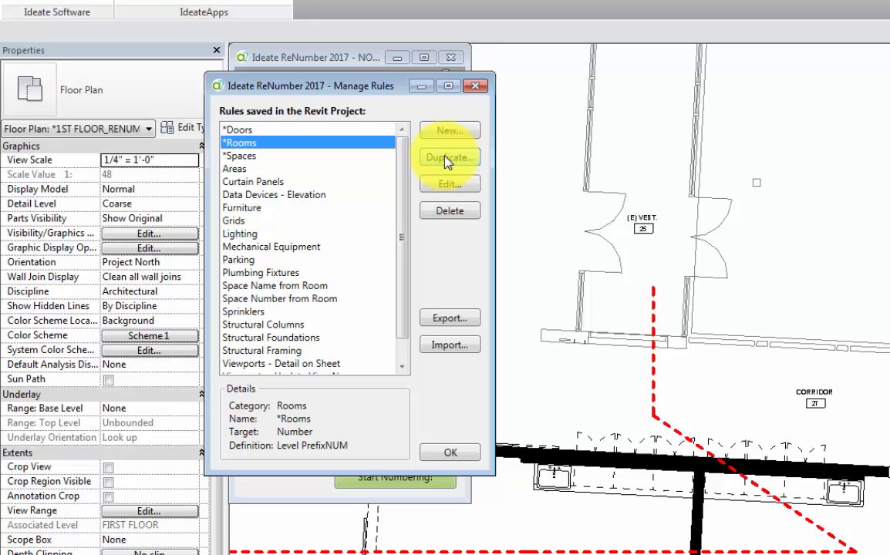
Duplicate *Rooms as *Rooms - Modified with NUM starting at two-digit 00, and save it
click(450, 157)
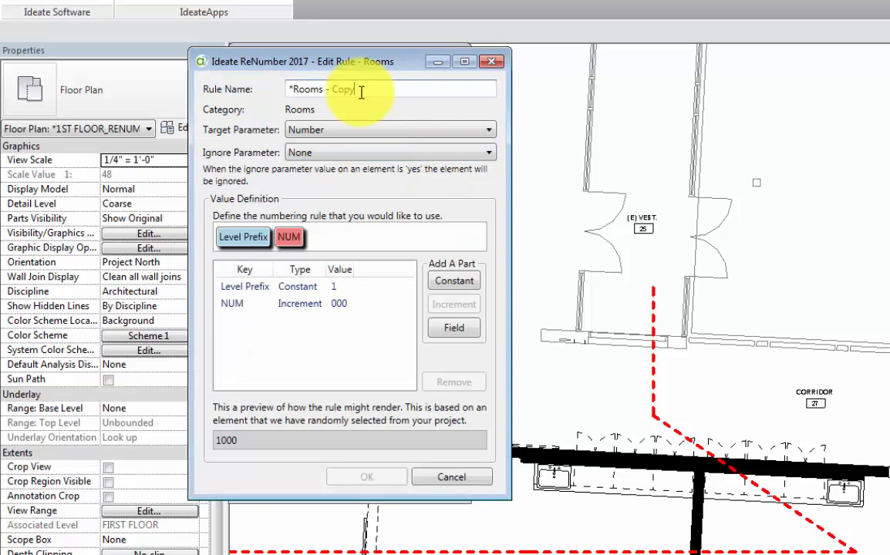
text(M)
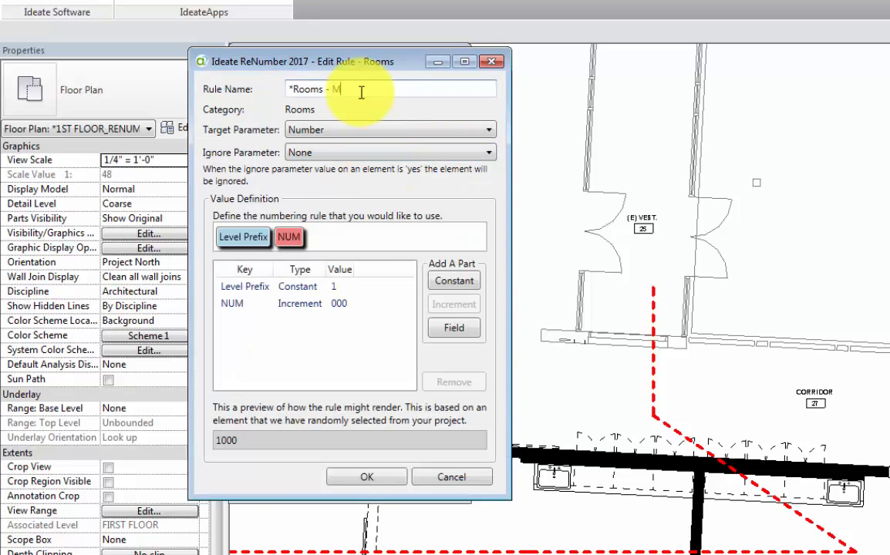
text(odified)
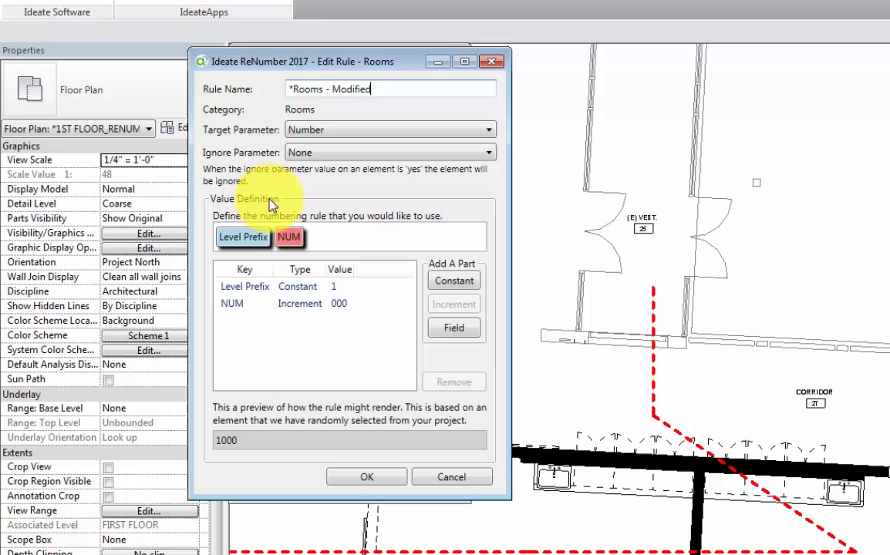
click(243, 286)
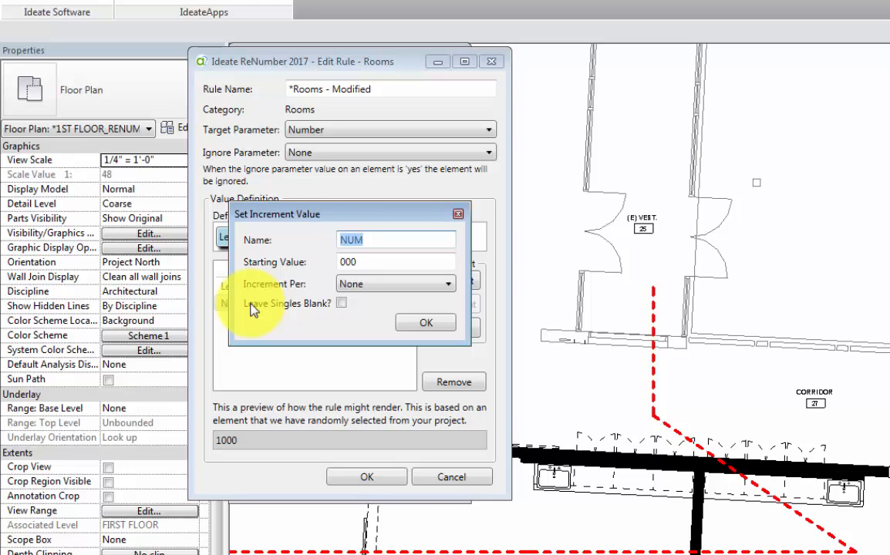
mouse_move(280, 310)
text(00)
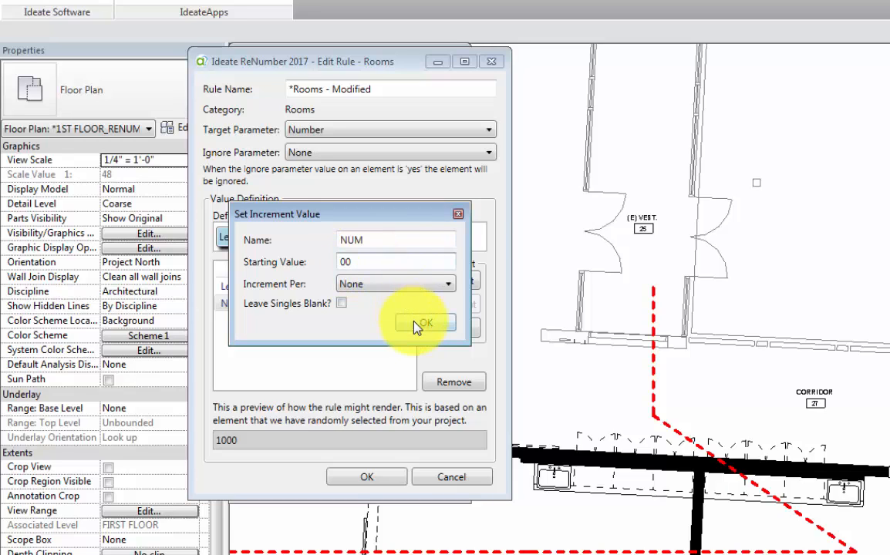
click(423, 323)
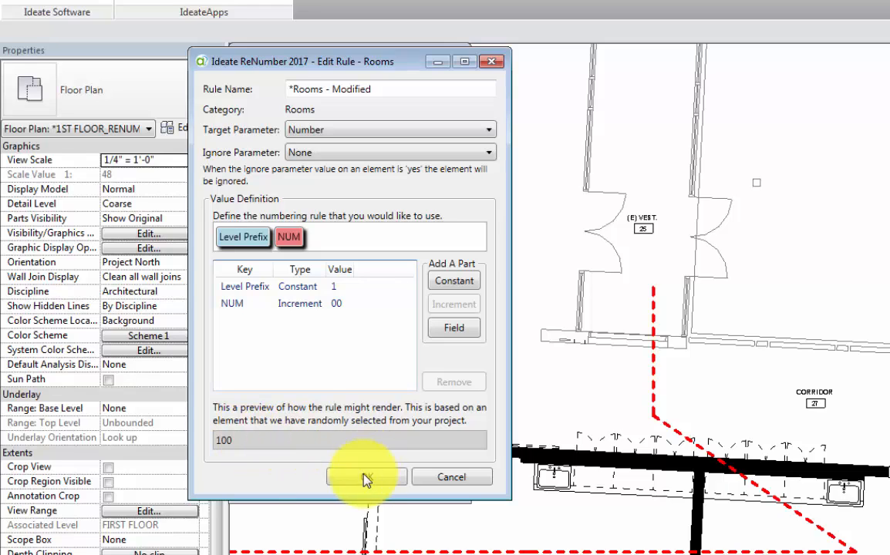
click(367, 477)
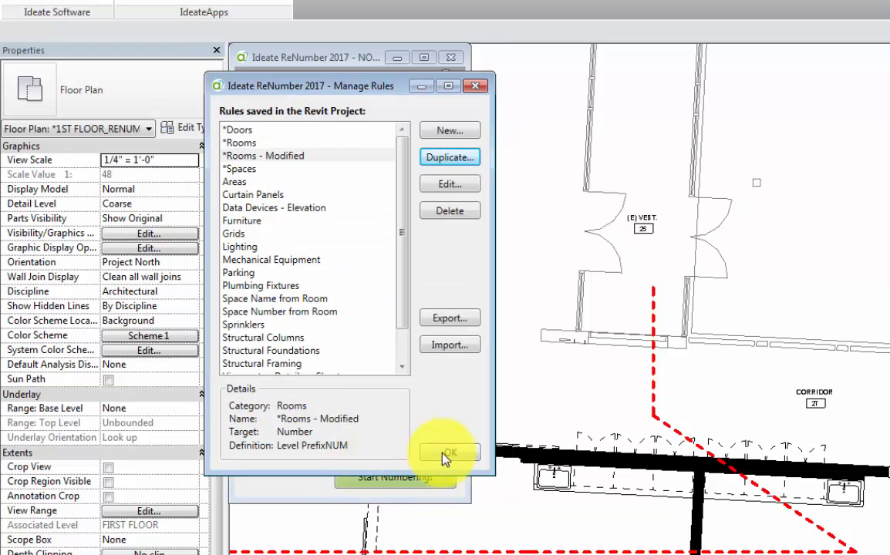
Keep the new rule and choose the Select Path - Vertex numbering method
click(451, 450)
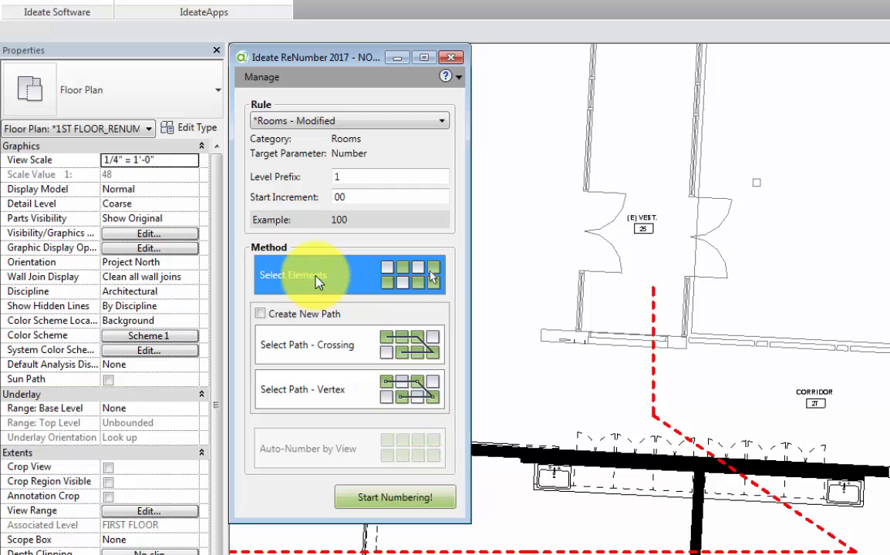
mouse_move(316, 280)
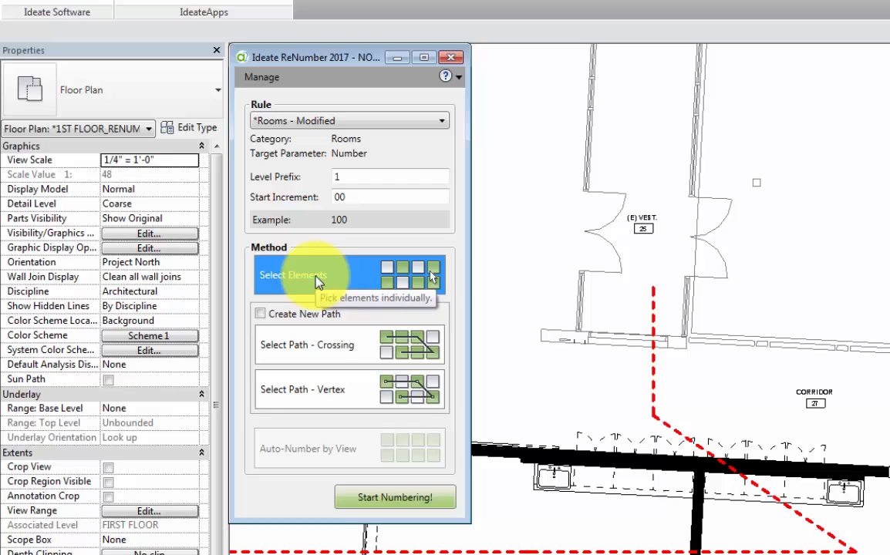
mouse_move(309, 319)
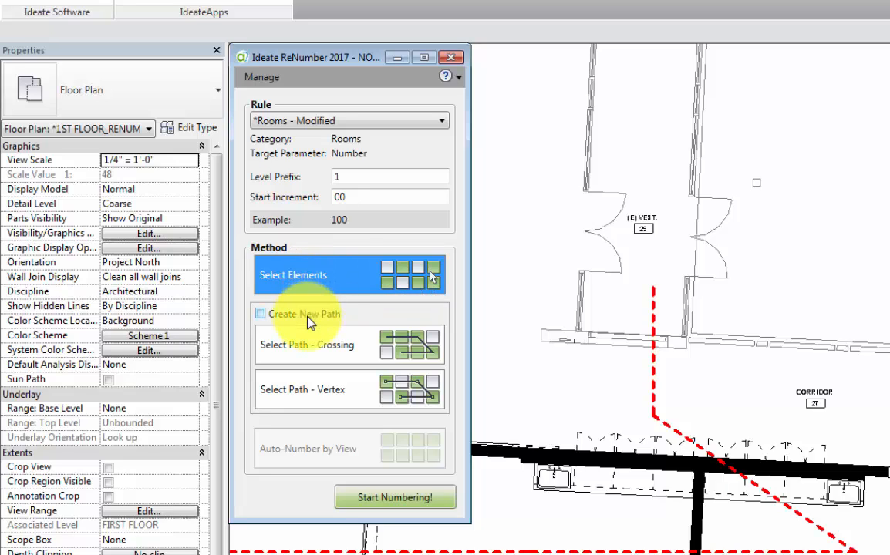
mouse_move(321, 353)
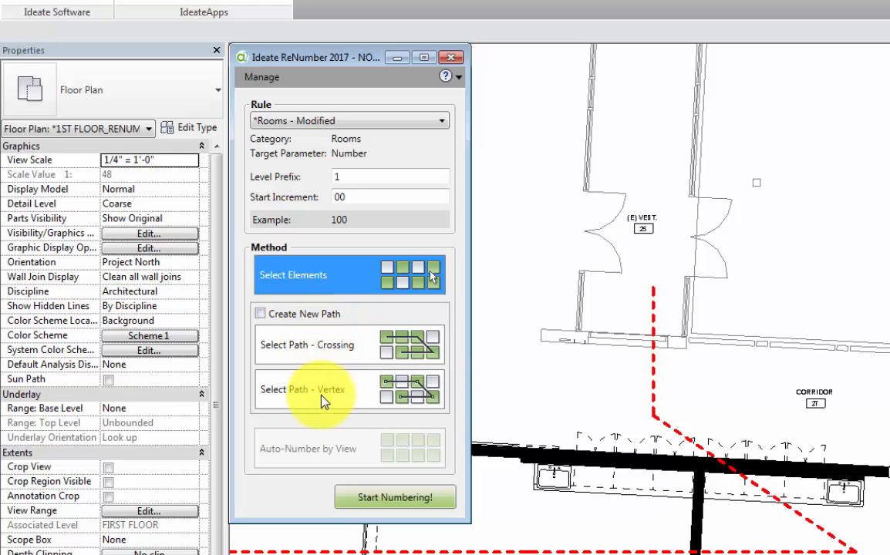
mouse_move(324, 398)
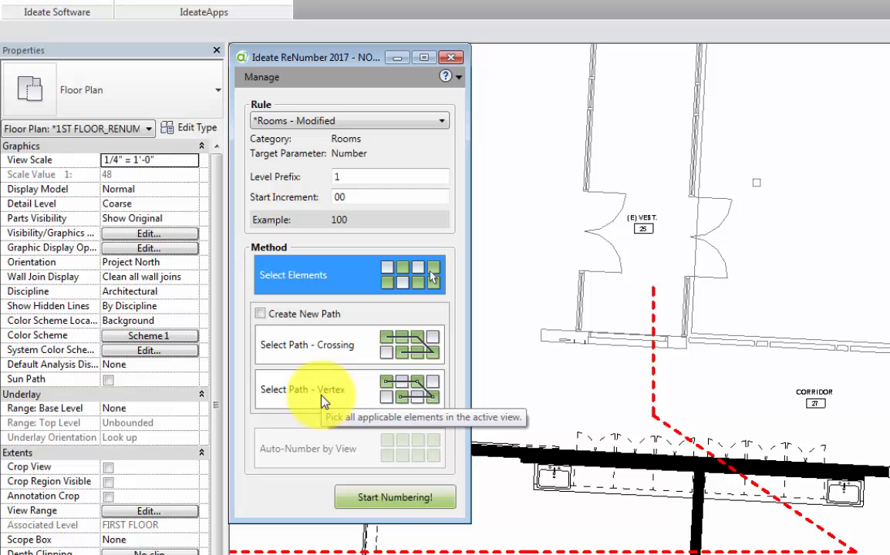
mouse_move(324, 398)
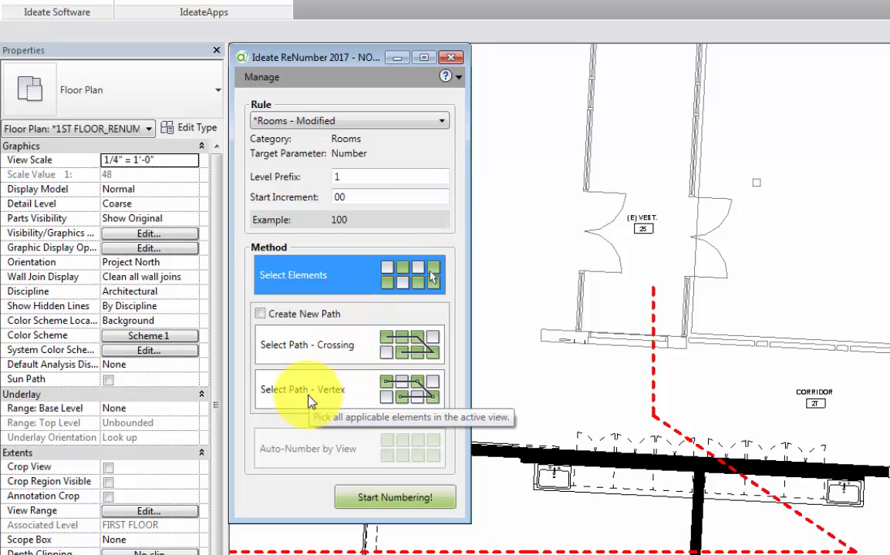
click(303, 389)
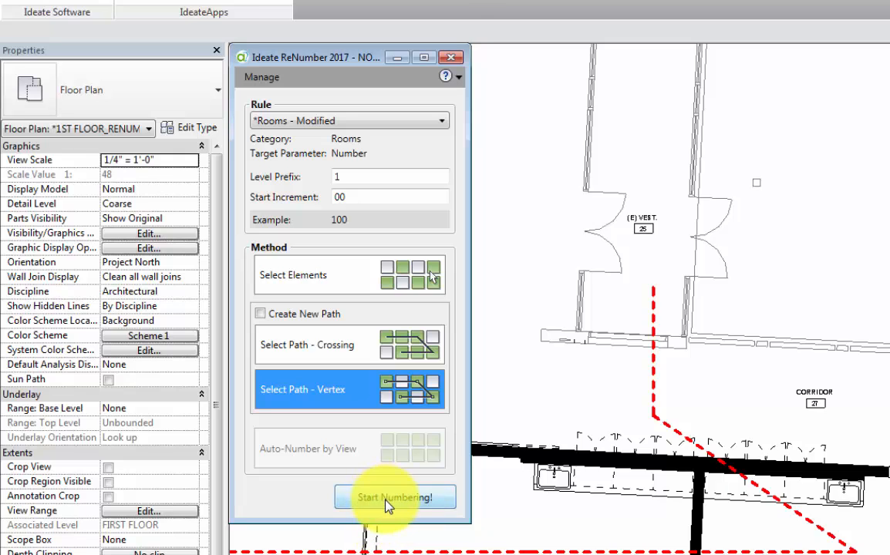
Number all 47 rooms along the path from 100, reversing then restoring the order, and accept
click(395, 497)
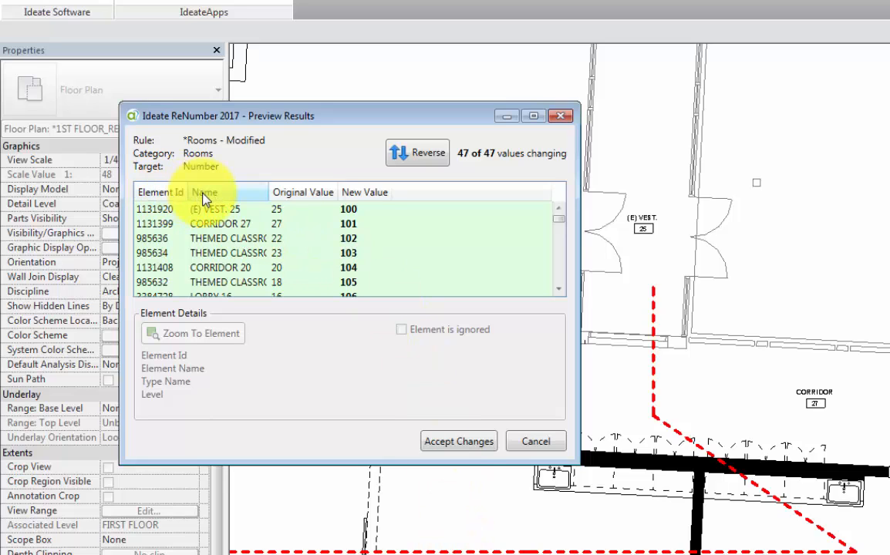
mouse_move(299, 199)
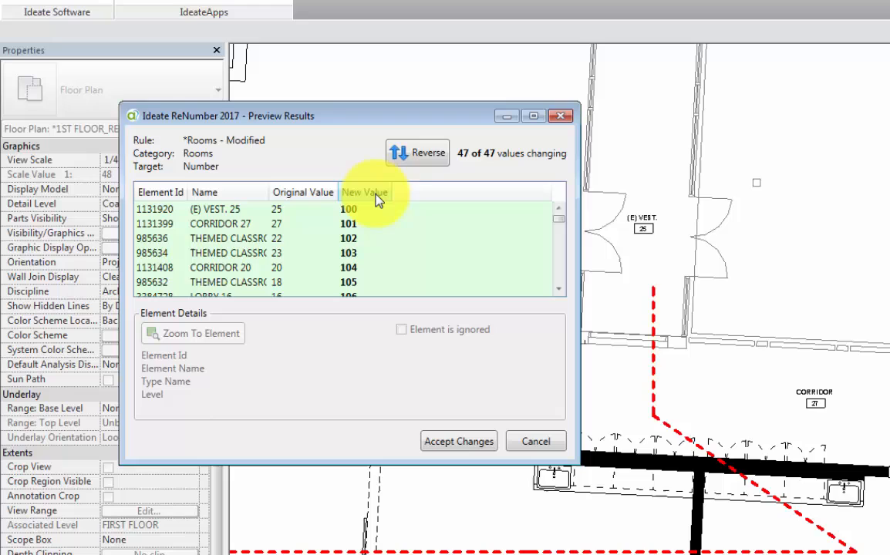
mouse_move(364, 216)
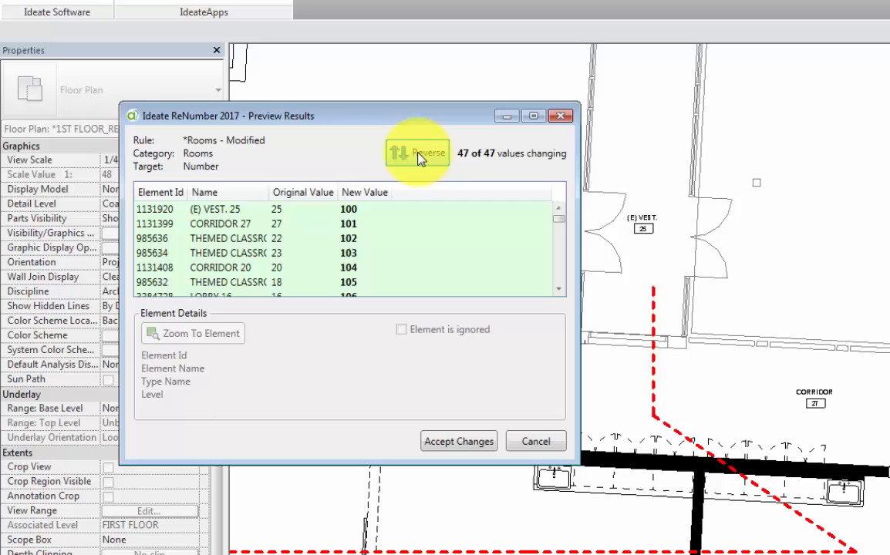
click(416, 152)
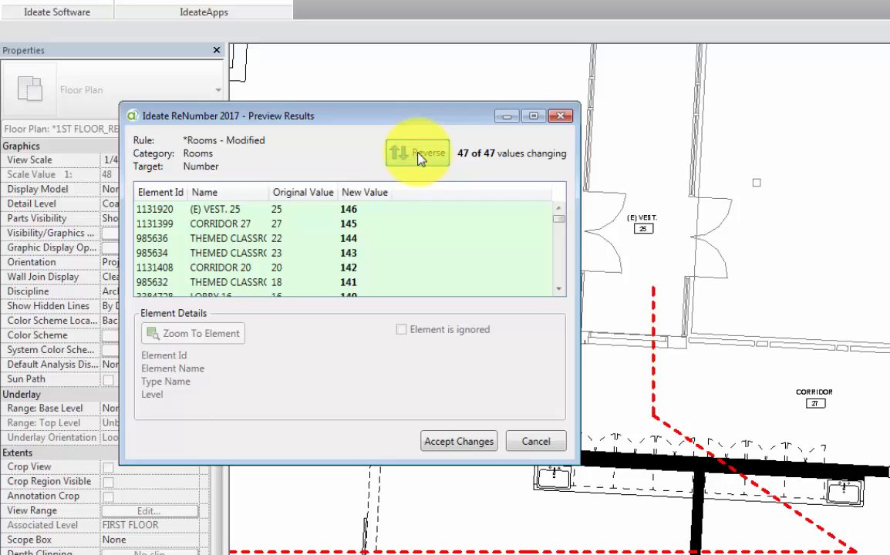
click(416, 153)
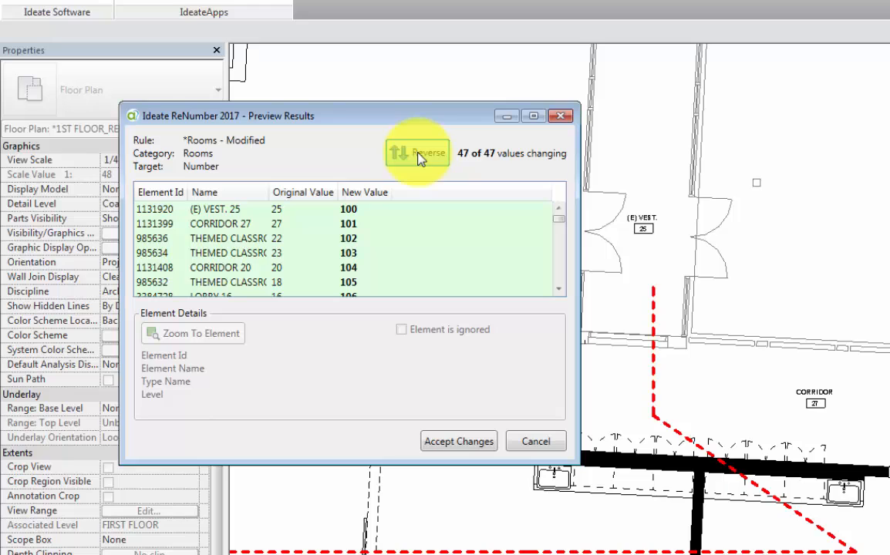
mouse_move(432, 210)
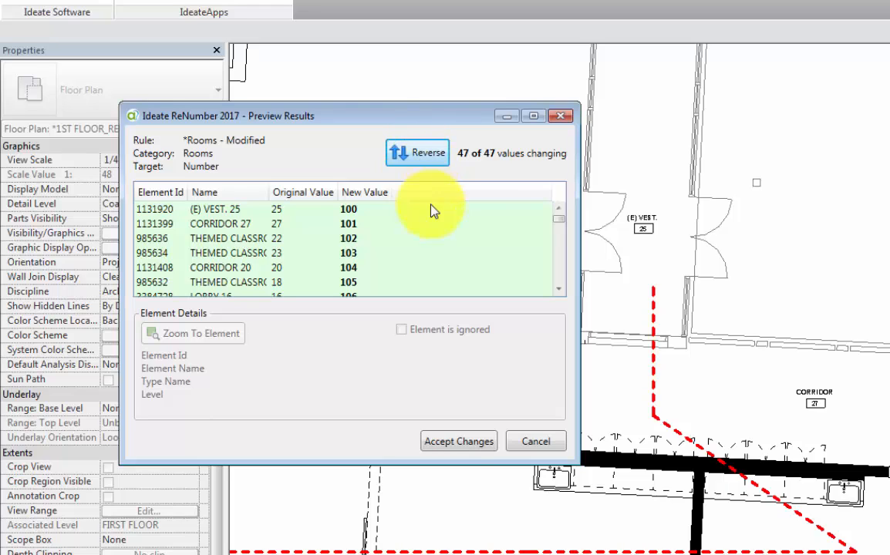
mouse_move(459, 441)
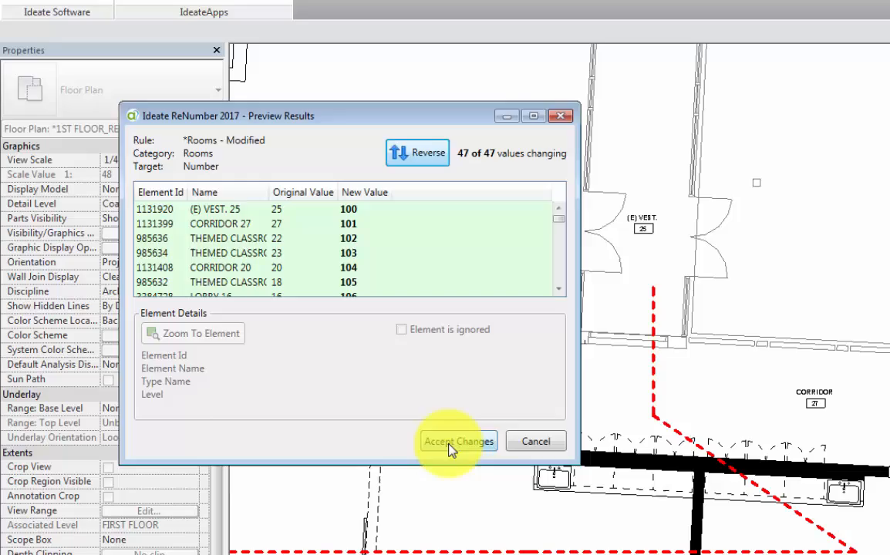
click(458, 441)
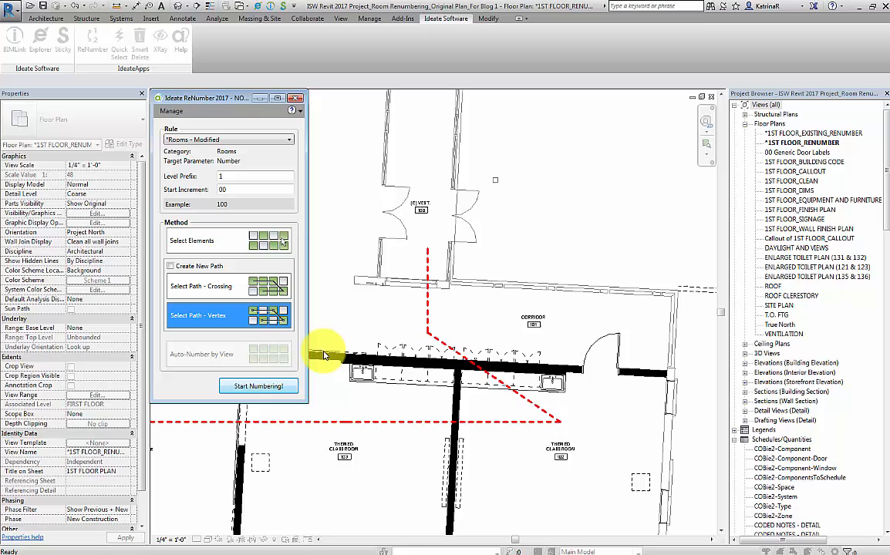
mouse_move(330, 352)
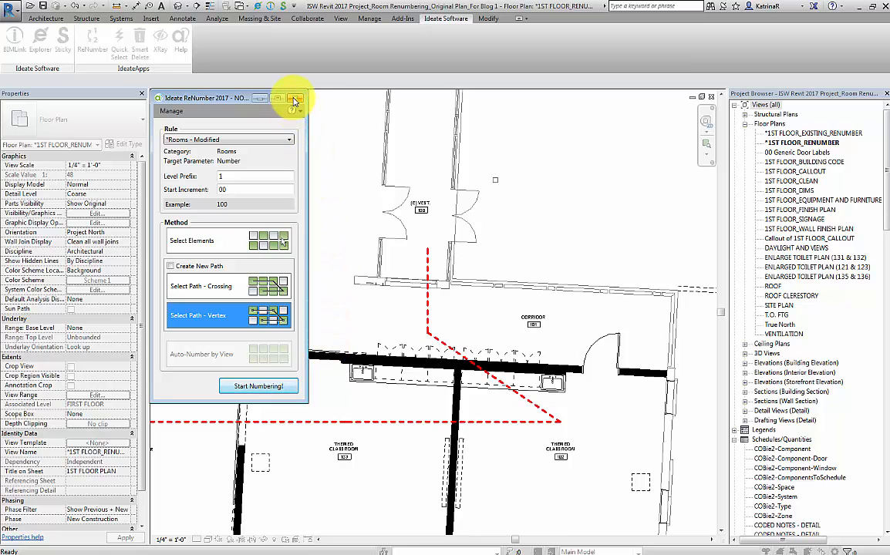
Close ReNumber and show the Ideate tools for the revised plan project
click(293, 99)
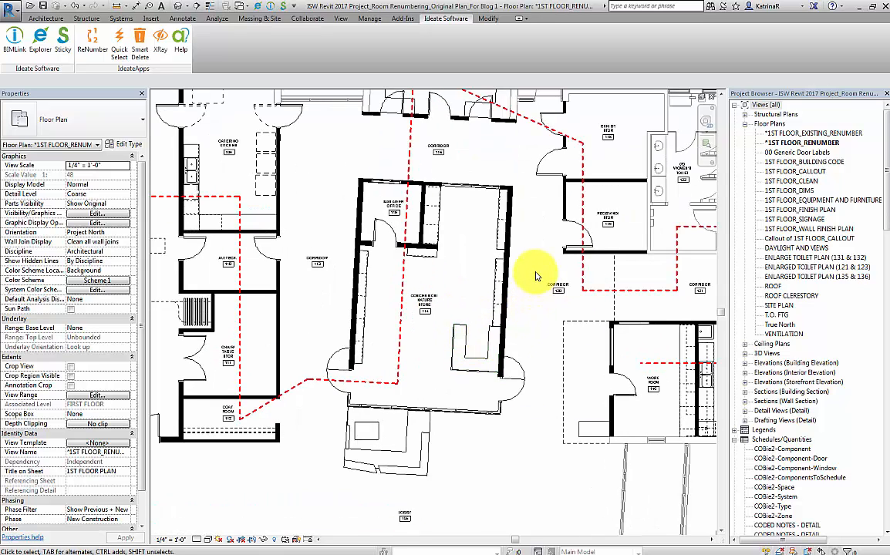
mouse_move(538, 275)
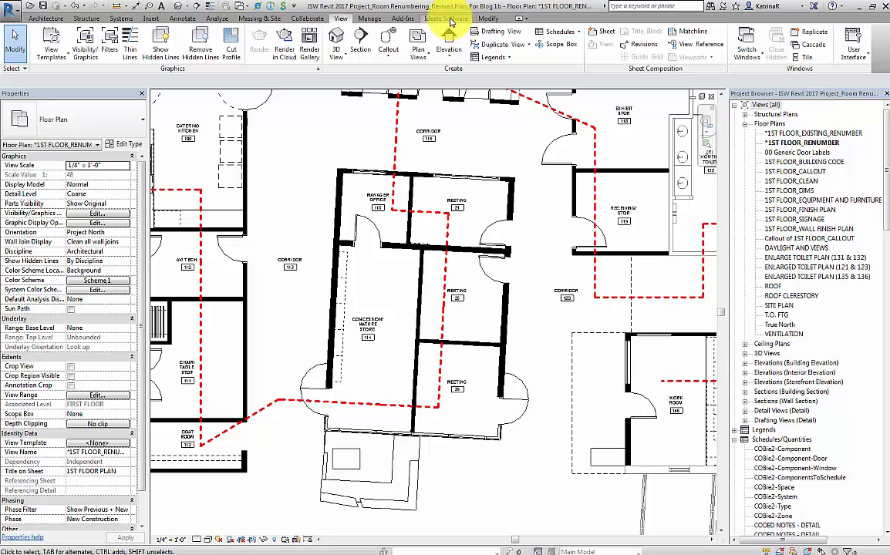
click(446, 19)
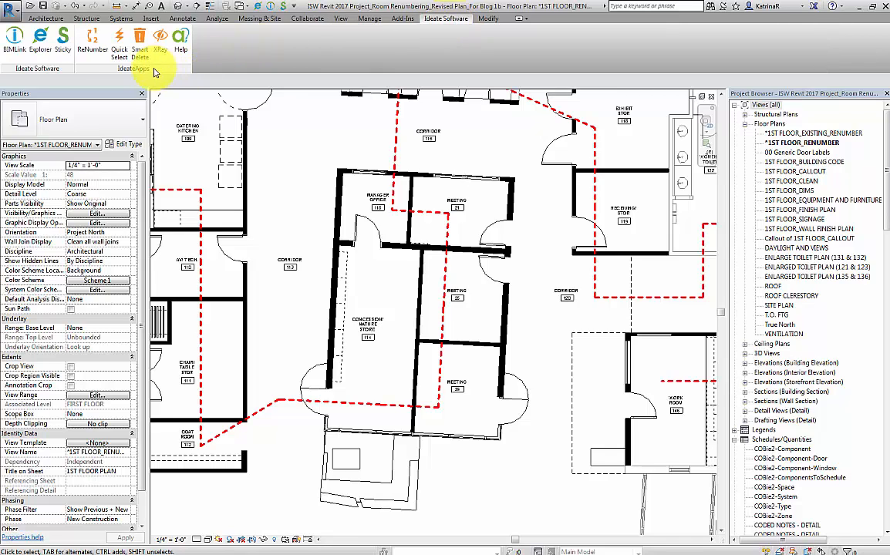
mouse_move(92, 37)
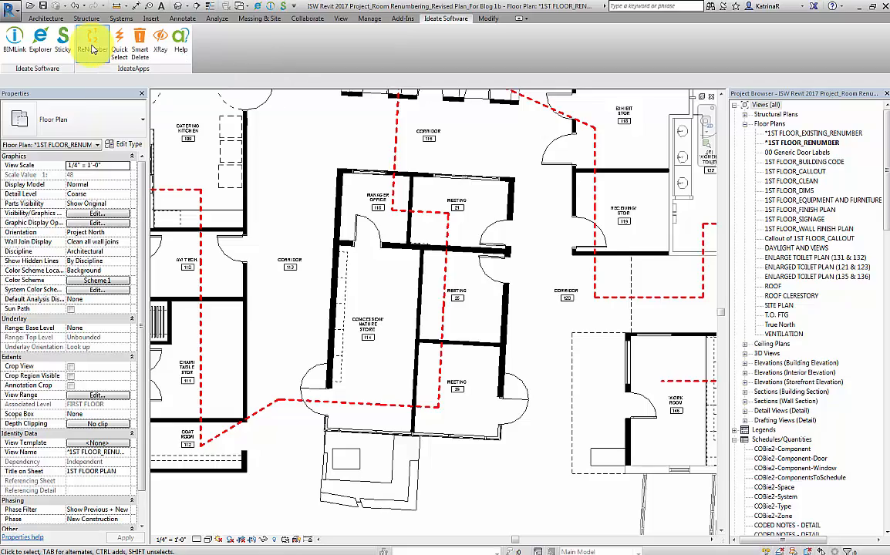
Renumber the revised plan's rooms along the red detail line from 100, accepting 35 of 50 changes
click(93, 37)
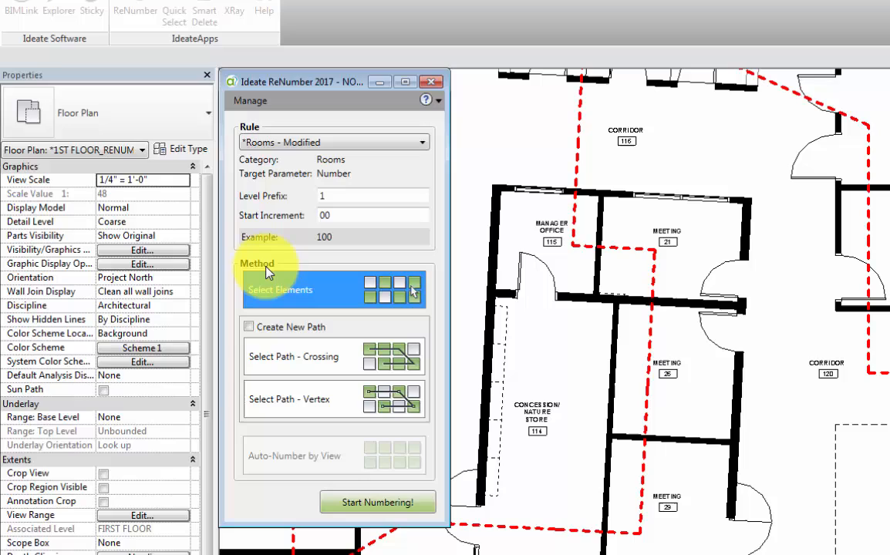
mouse_move(309, 416)
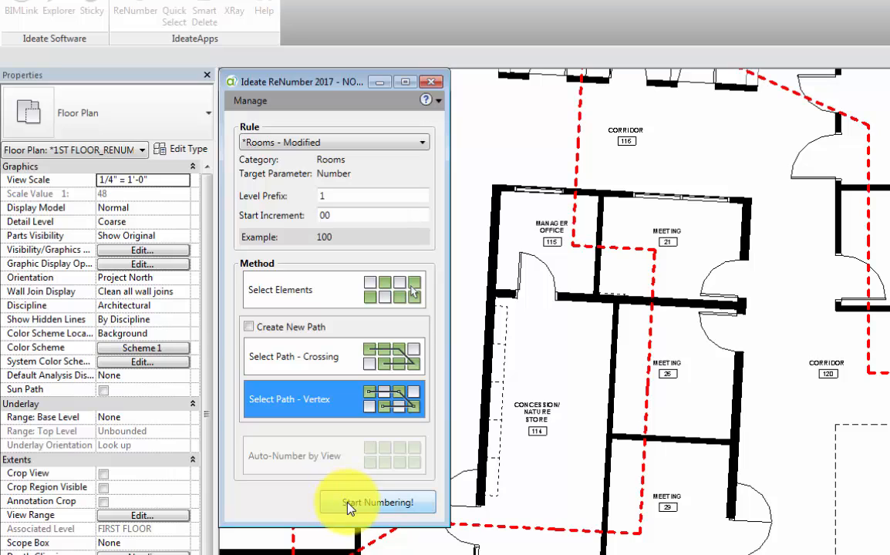
click(376, 503)
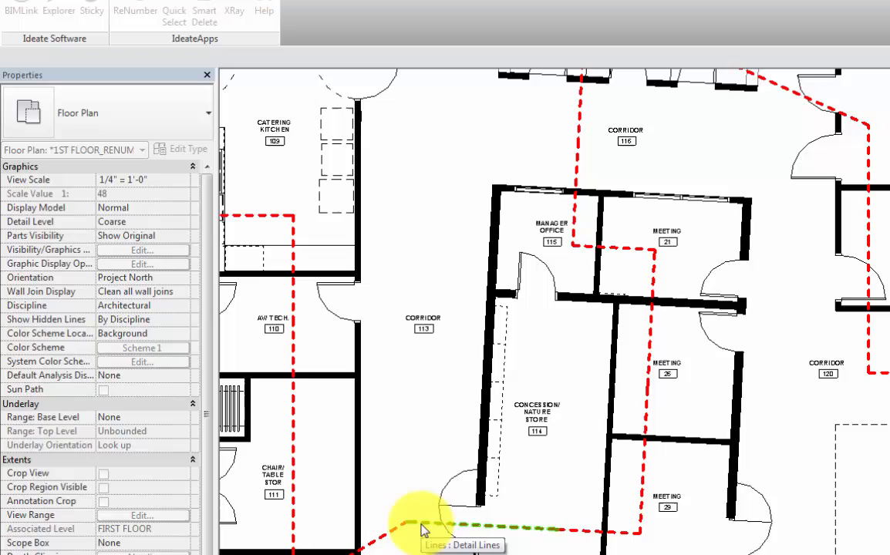
click(135, 9)
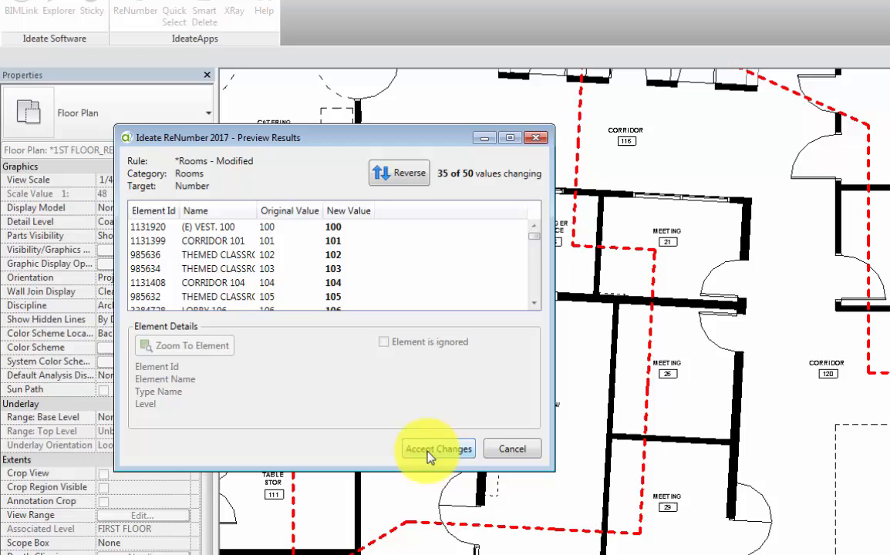
click(438, 447)
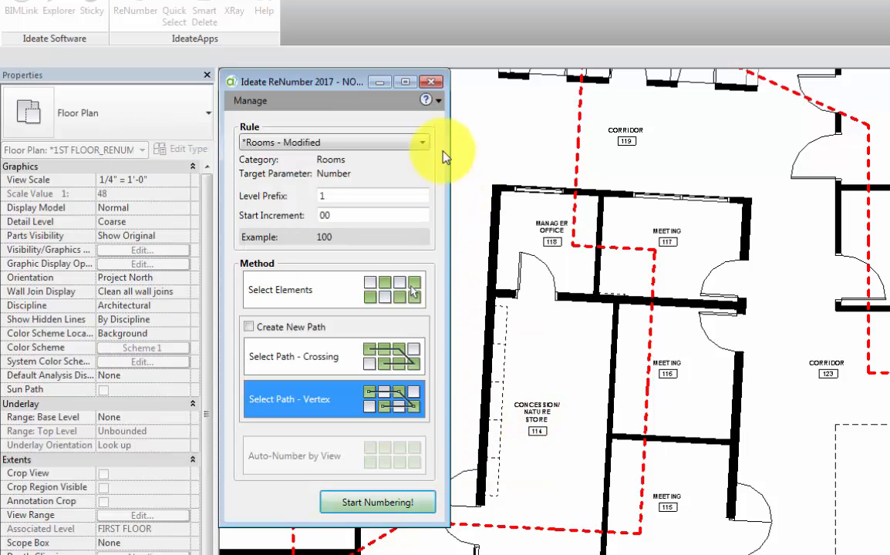